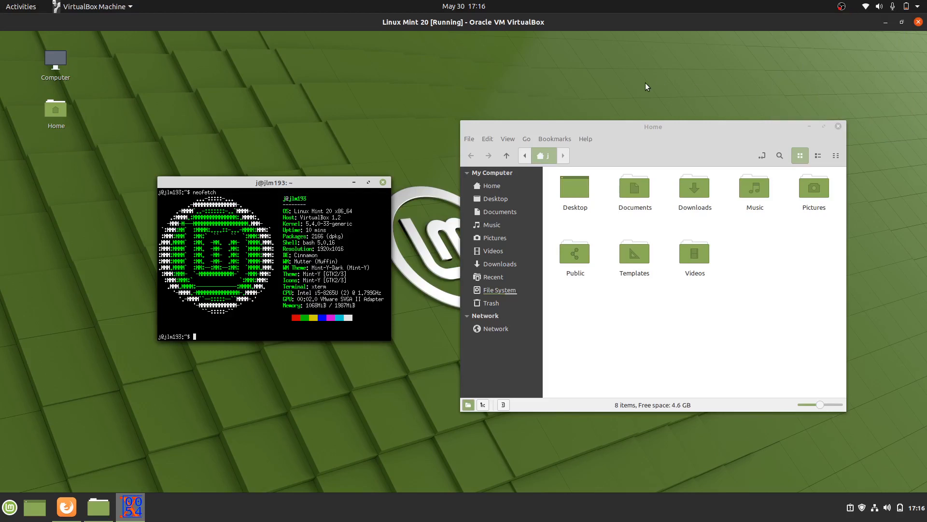
mouse_move(313, 183)
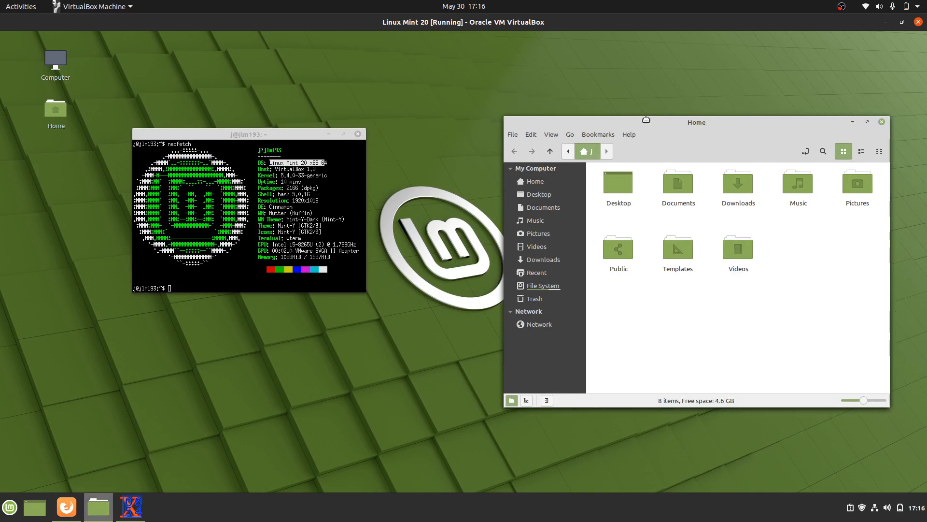
Step: Drag the Home folder window slightly left and up to sit beside the neofetch terminal
drag(697, 122, 657, 131)
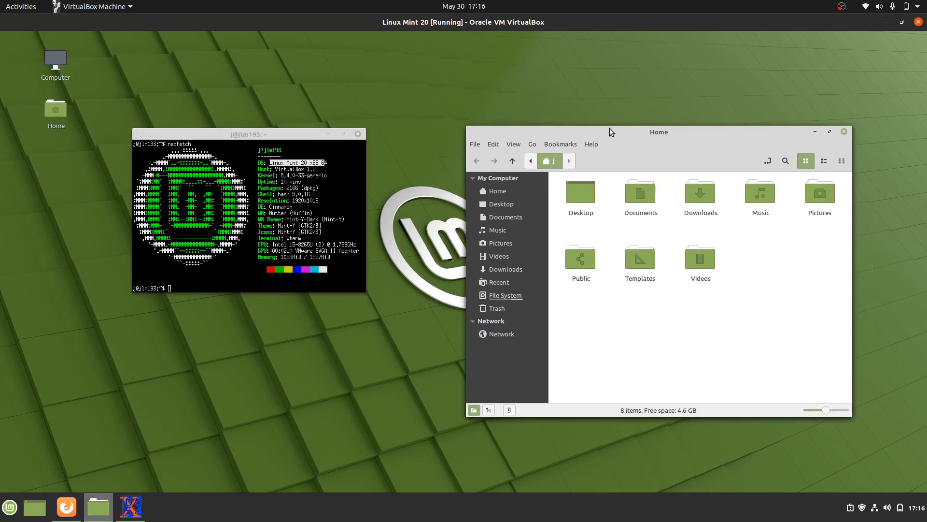
mouse_move(615, 136)
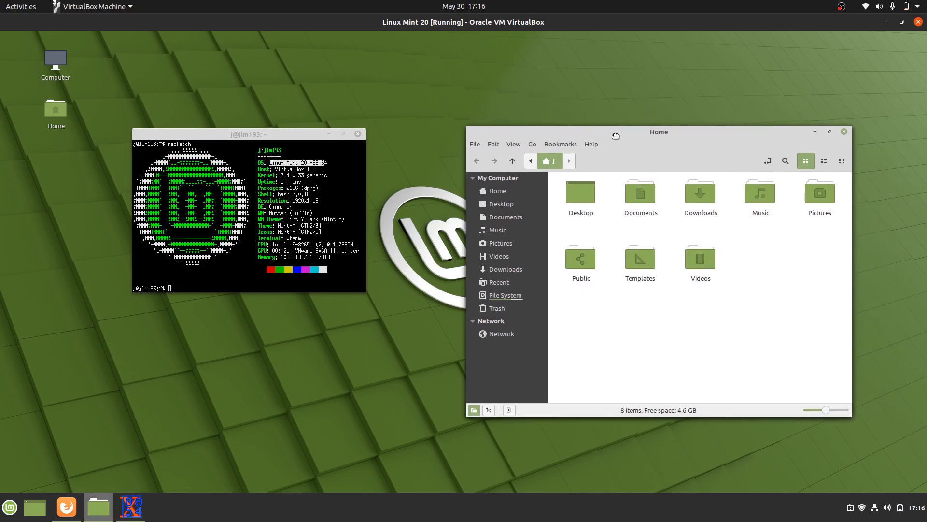
drag(658, 131, 634, 114)
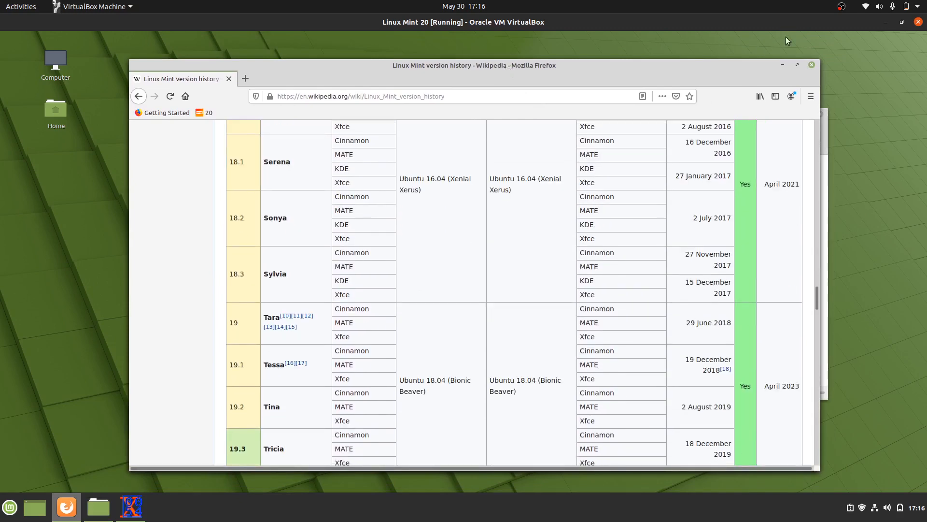
Step: Scroll the version history table and highlight the 29 June 2018 release date, leaving the June 2020 row in view
scroll(down, 3)
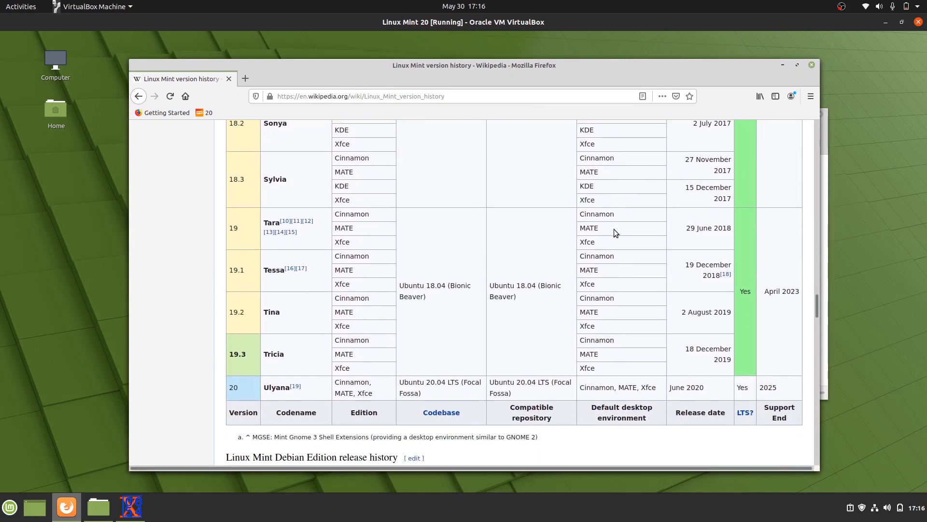
scroll(down, 3)
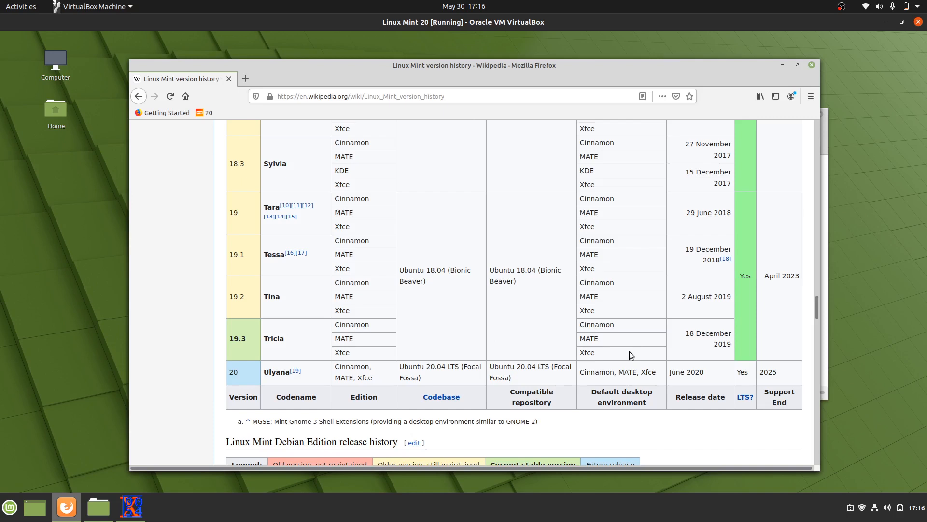
mouse_move(505, 335)
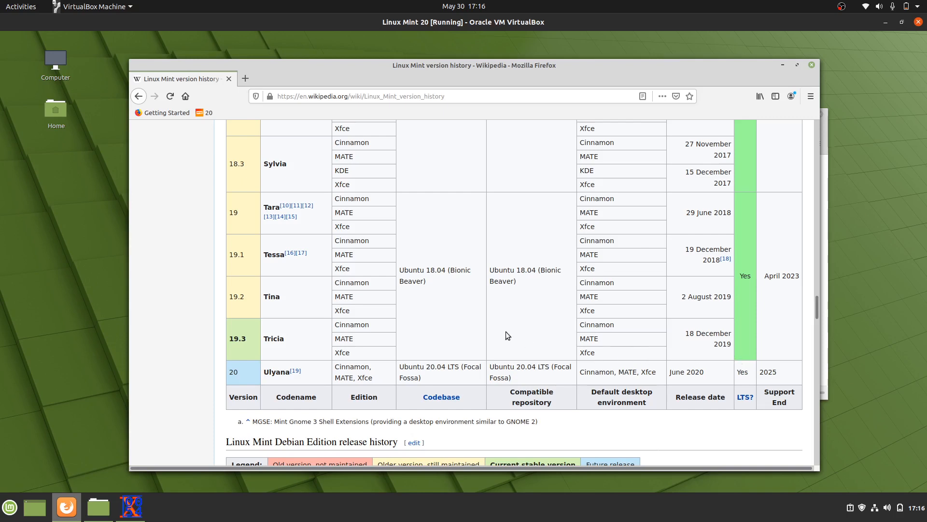
mouse_move(697, 336)
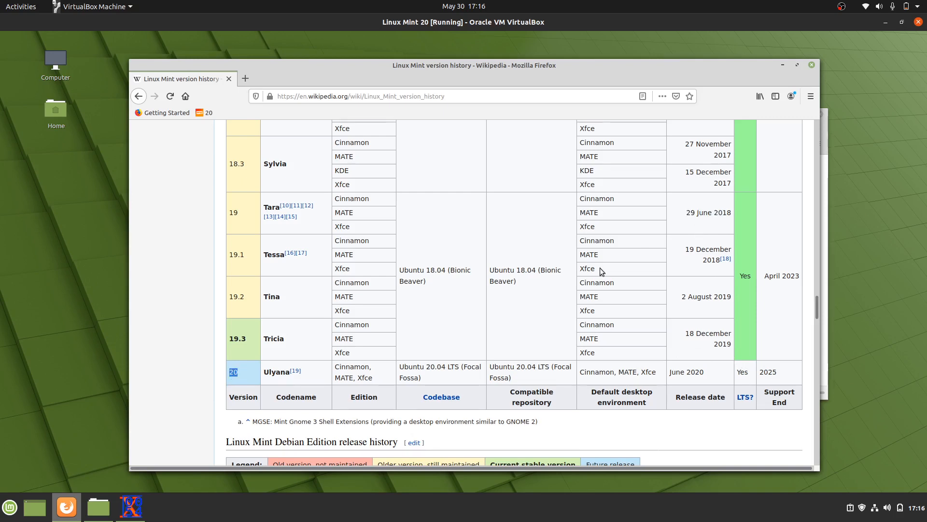
double_click(706, 212)
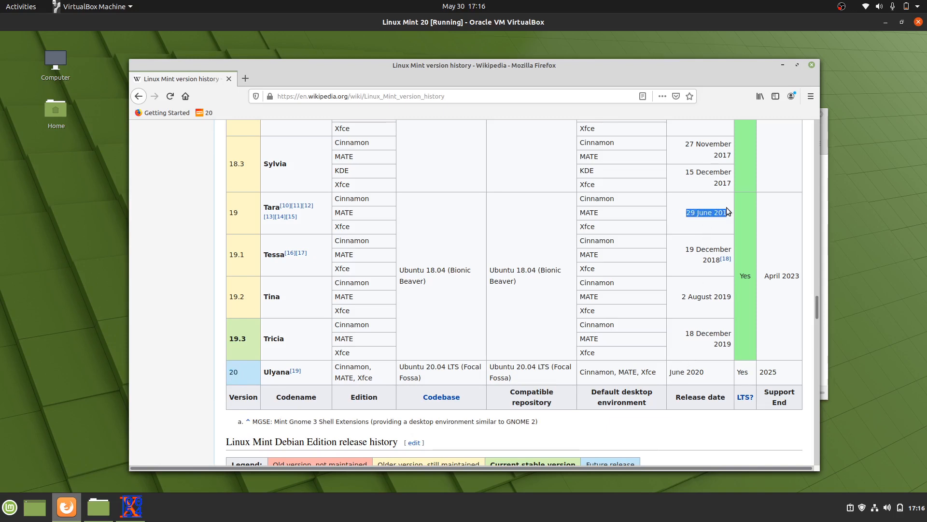
scroll(up, 3)
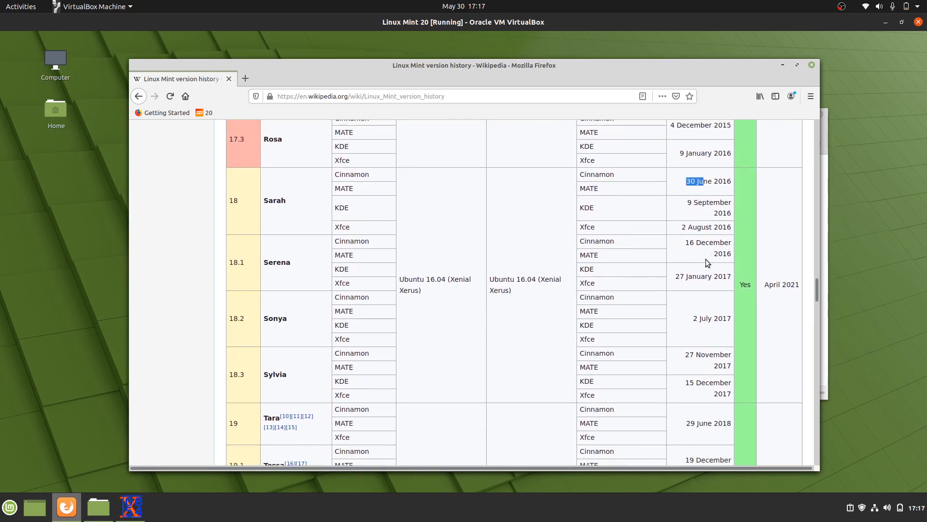
scroll(down, 3)
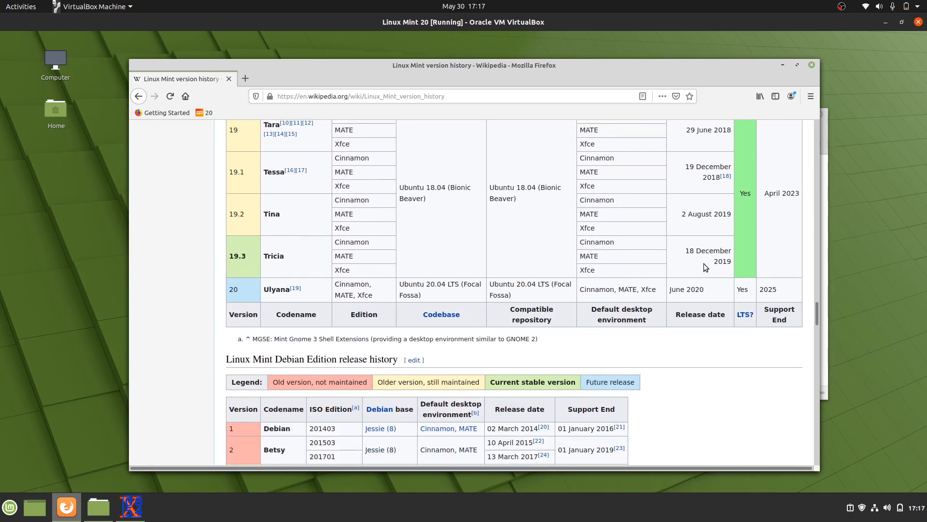
mouse_move(589, 72)
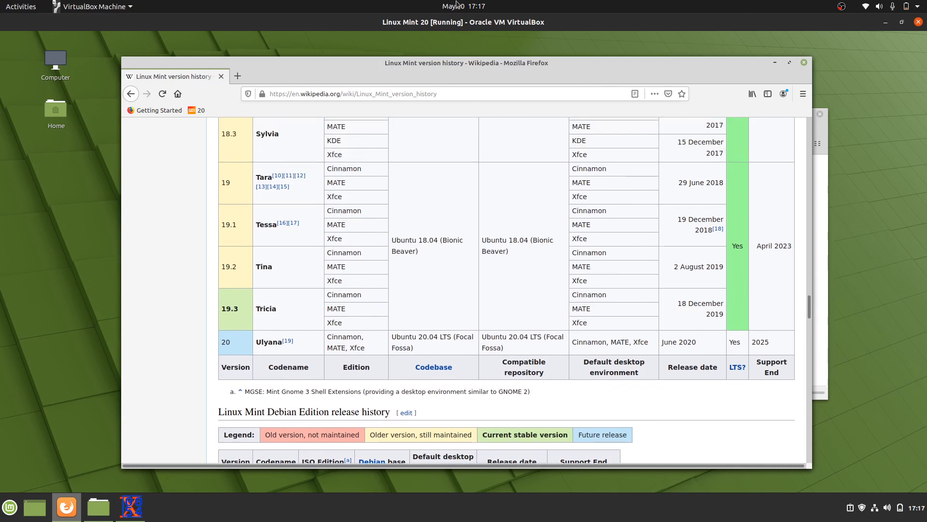
mouse_move(435, 230)
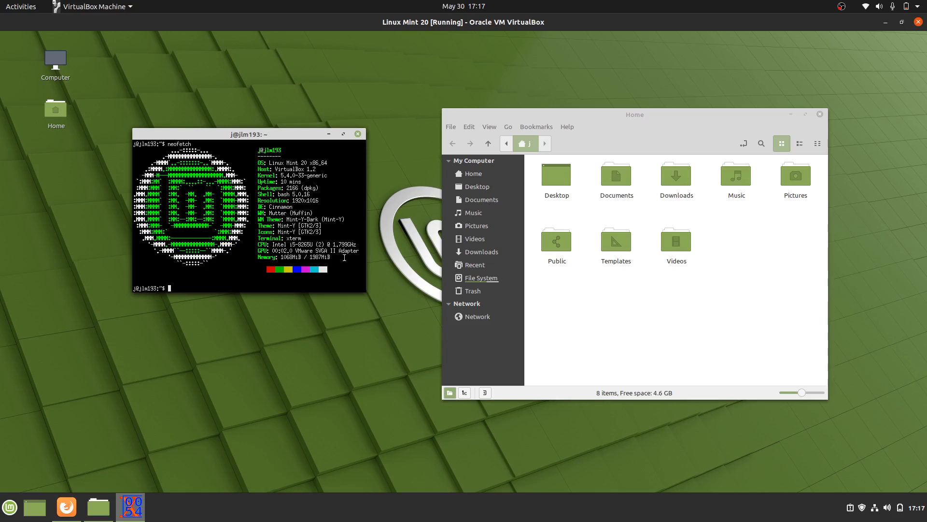
mouse_move(378, 248)
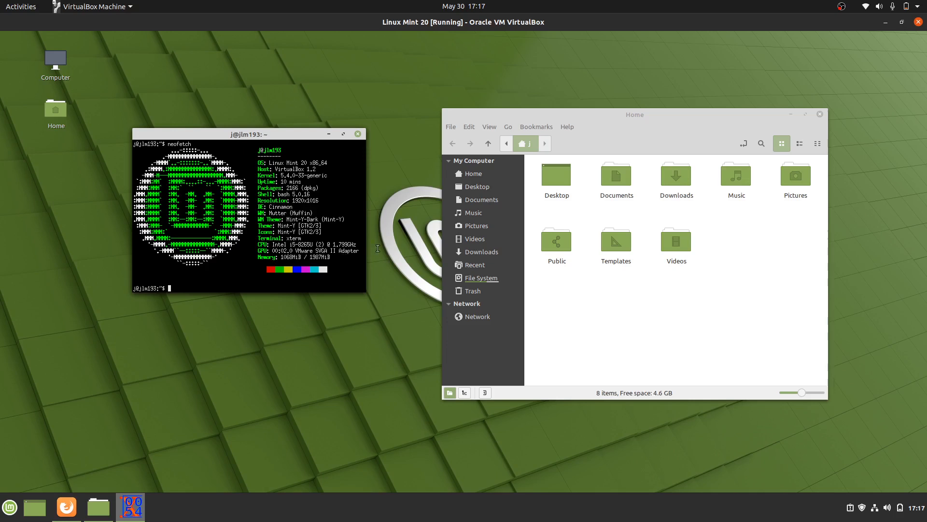